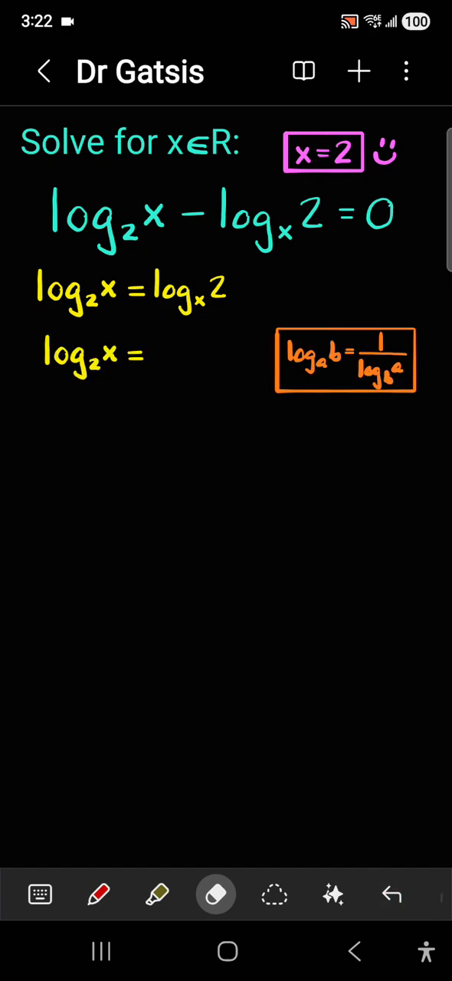
pyautogui.write('Reciprocal Property')
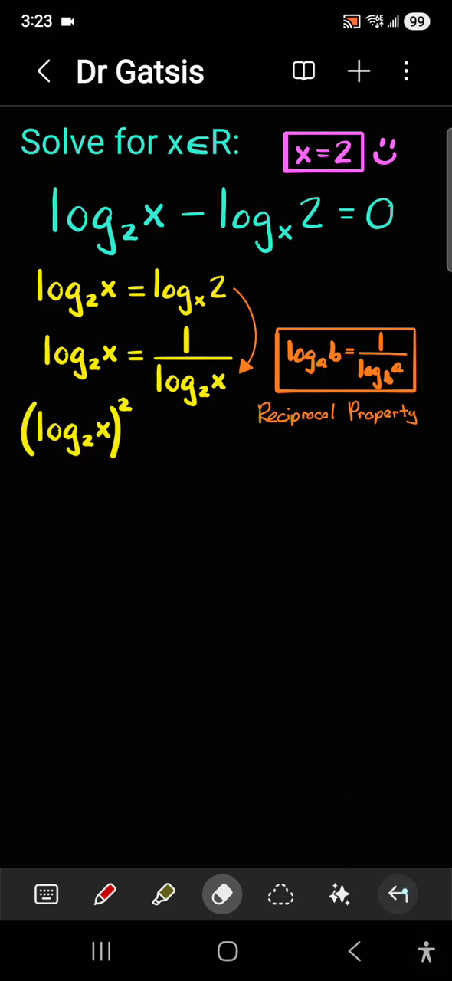
pyautogui.write('= 1')
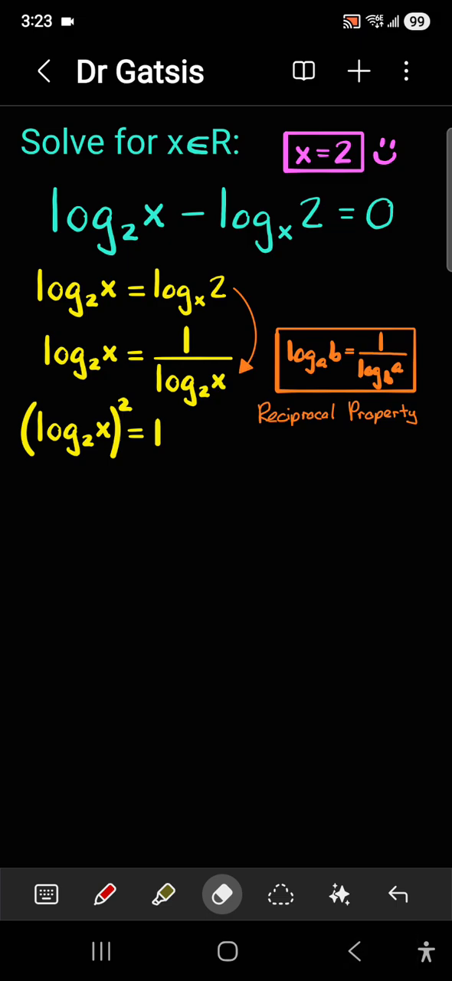